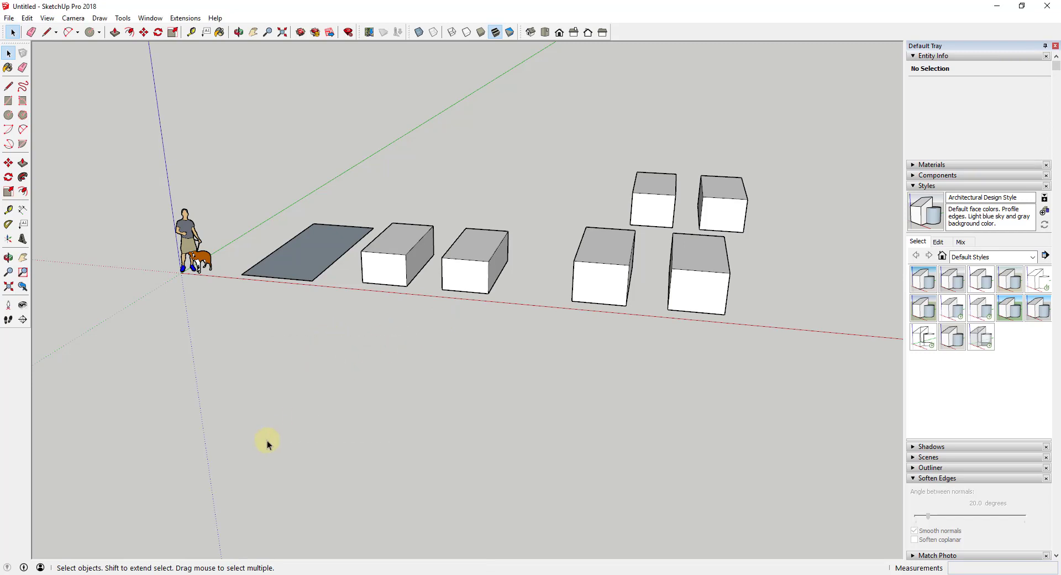
mouse_move(299, 312)
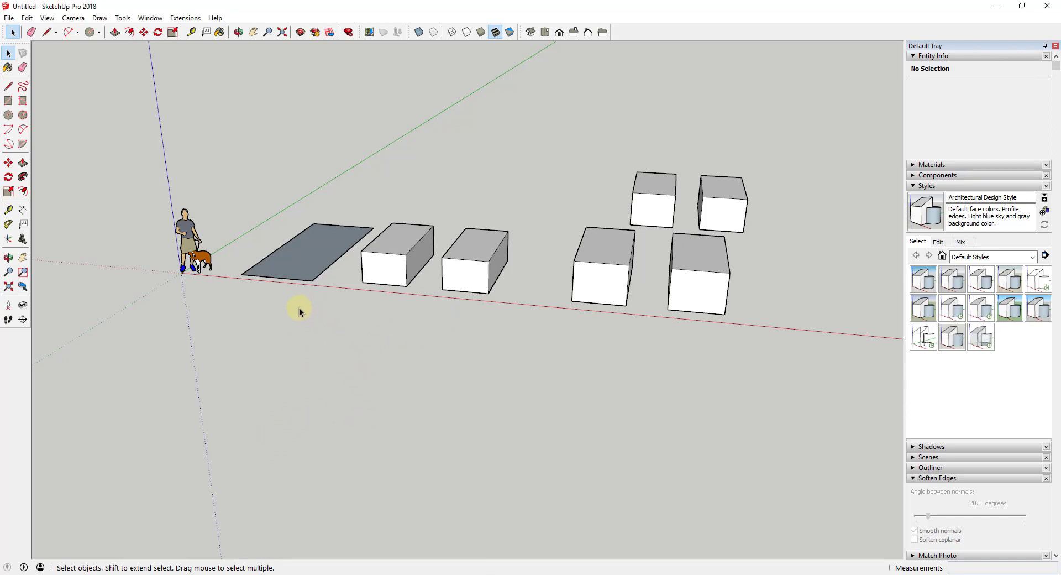
mouse_move(429, 425)
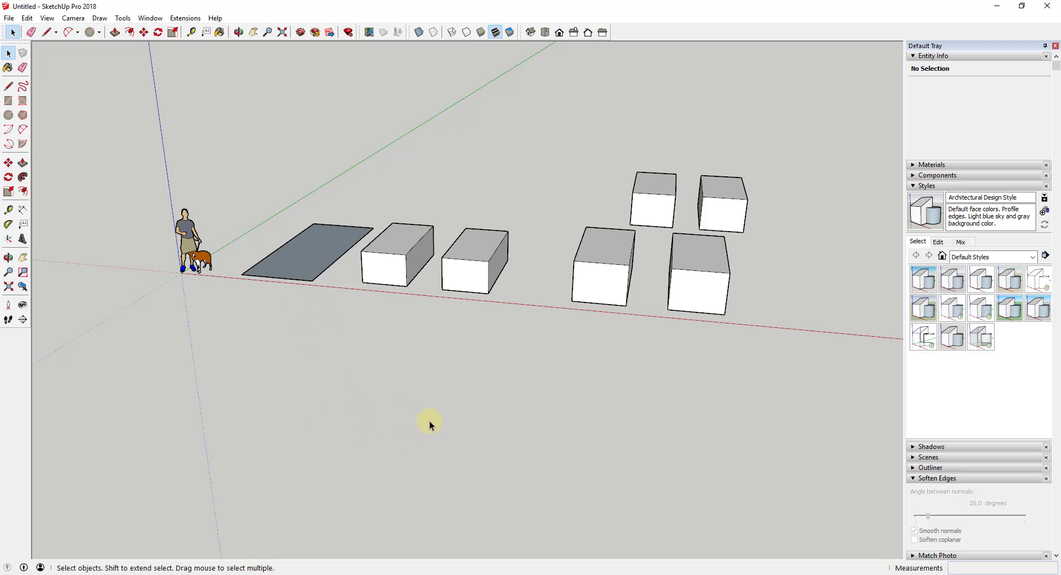
mouse_move(439, 420)
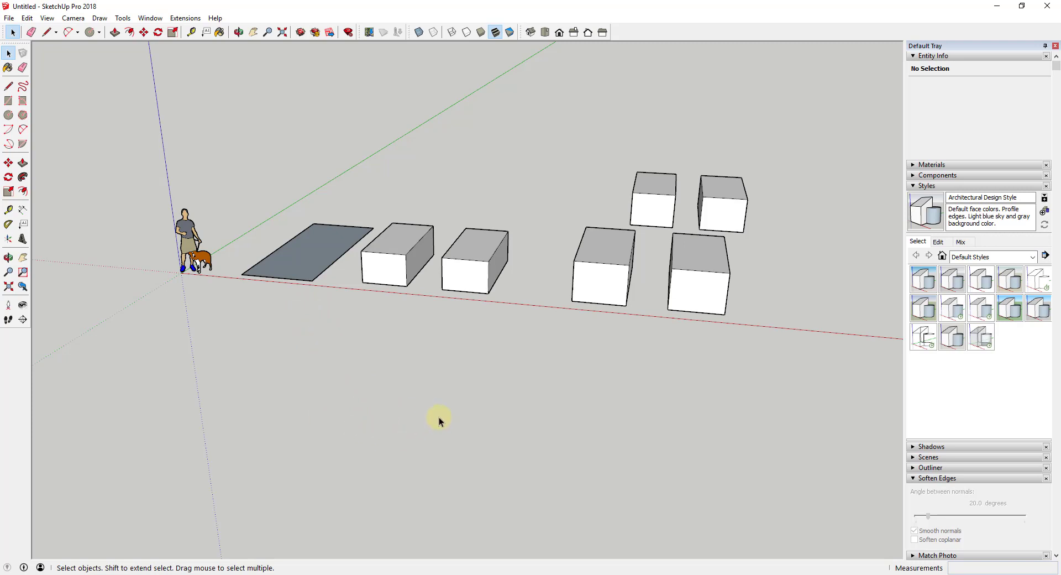
mouse_move(427, 474)
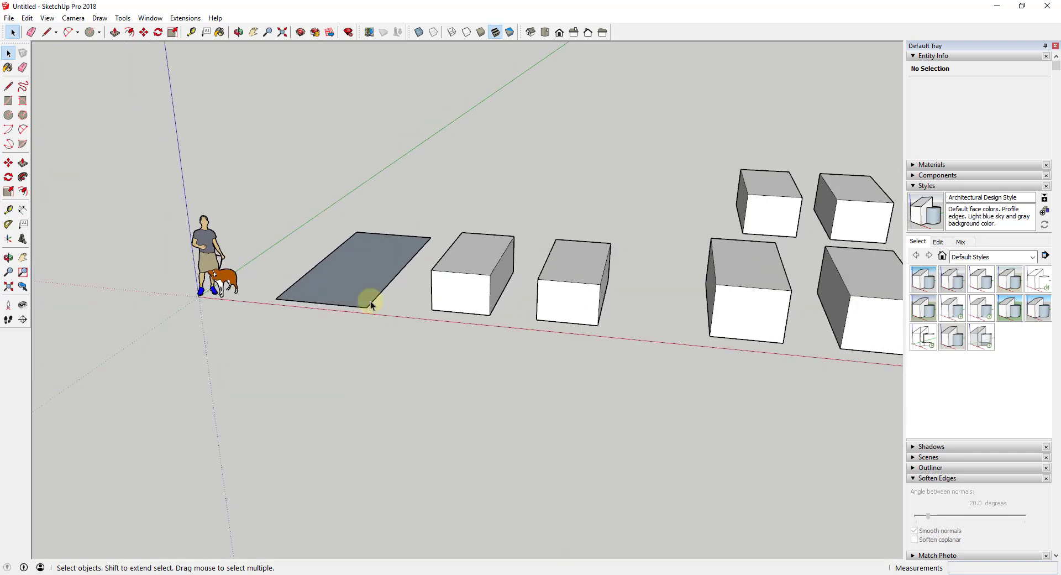
mouse_move(428, 368)
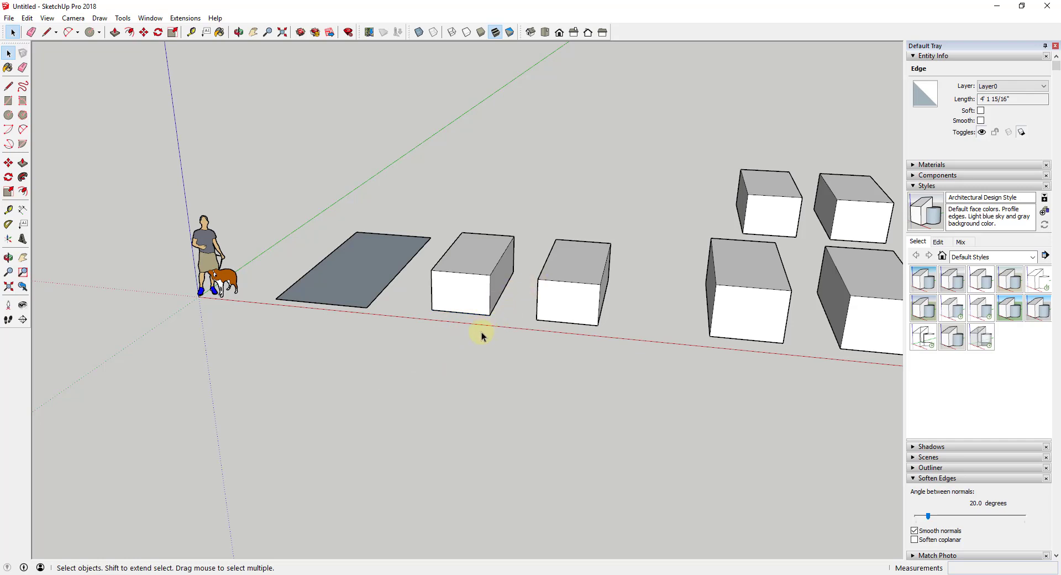
Clear the selection and show partial selection boxes leave the grey face unselected.
click(481, 332)
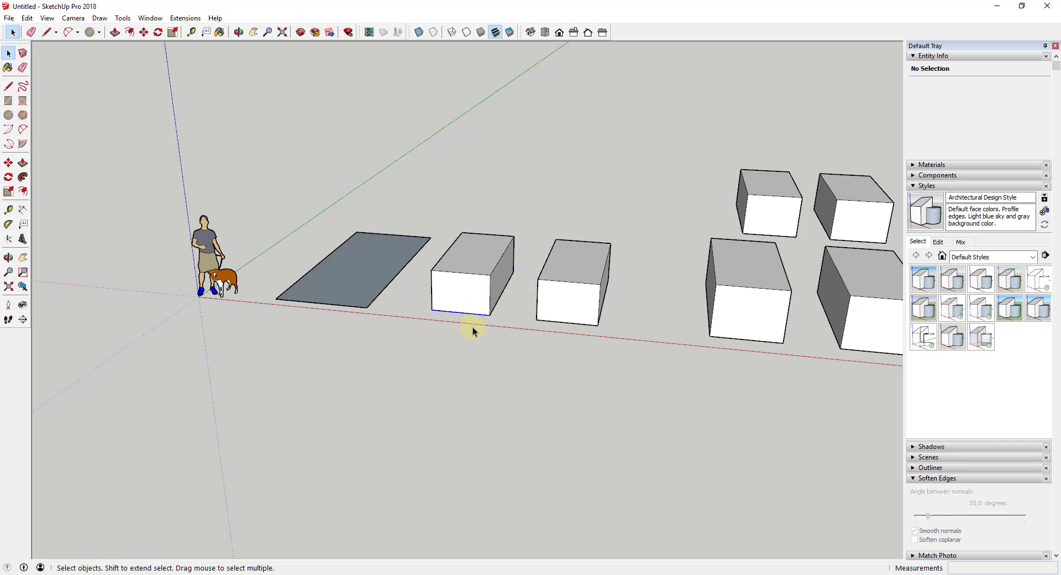
mouse_move(396, 385)
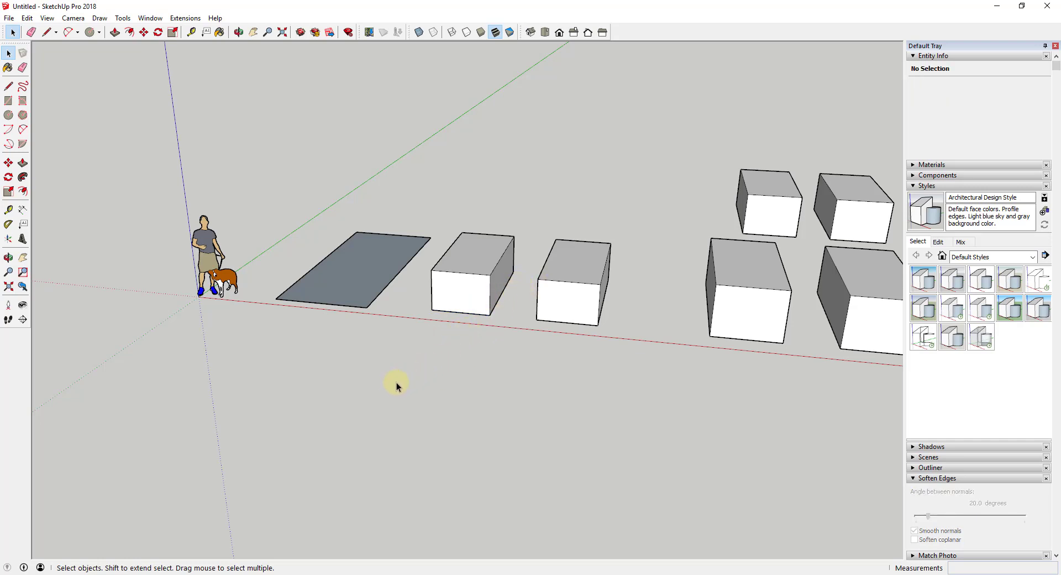
drag(396, 387, 474, 347)
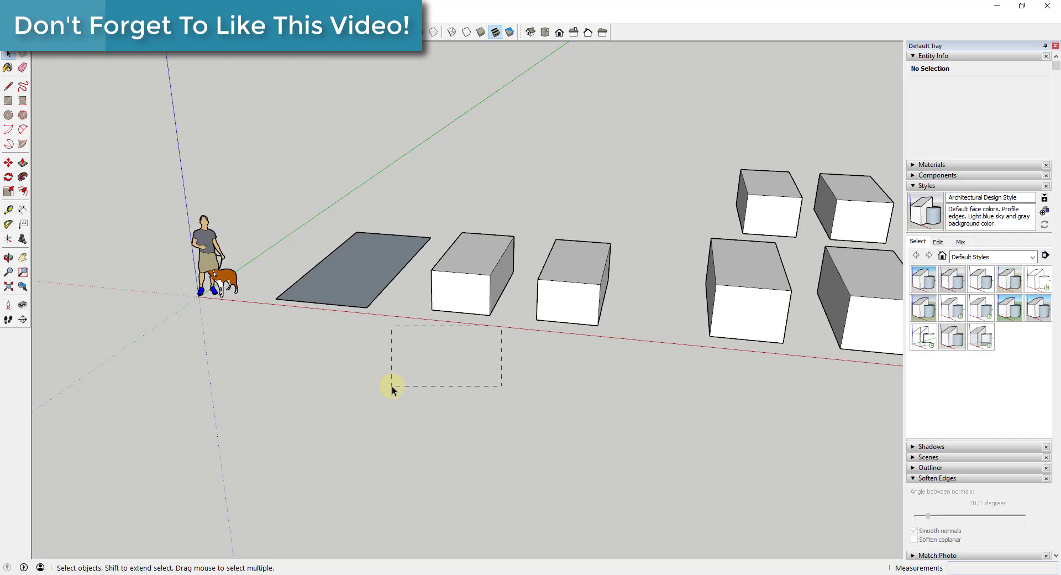
mouse_move(383, 360)
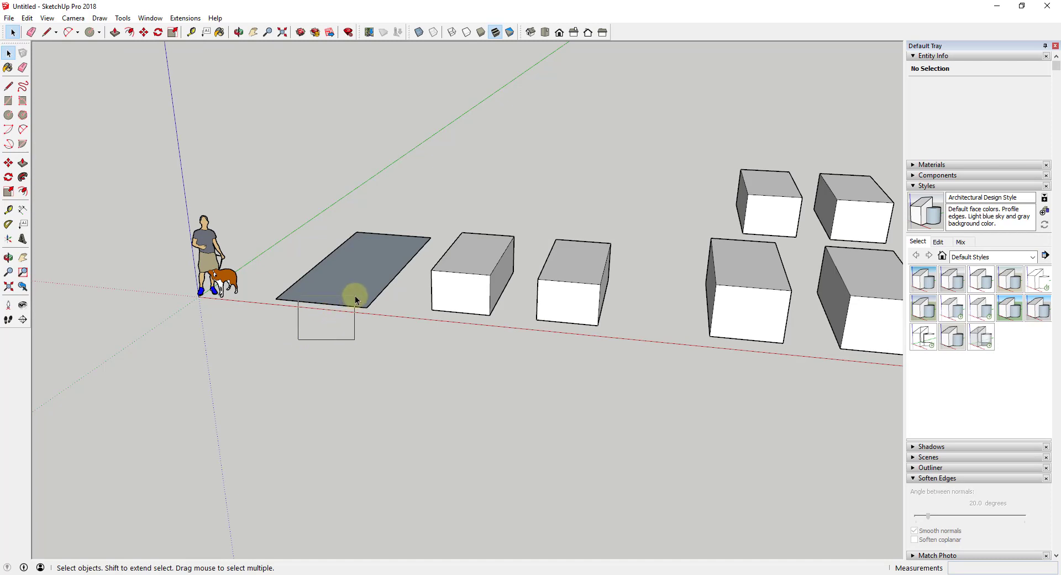
drag(354, 299, 402, 254)
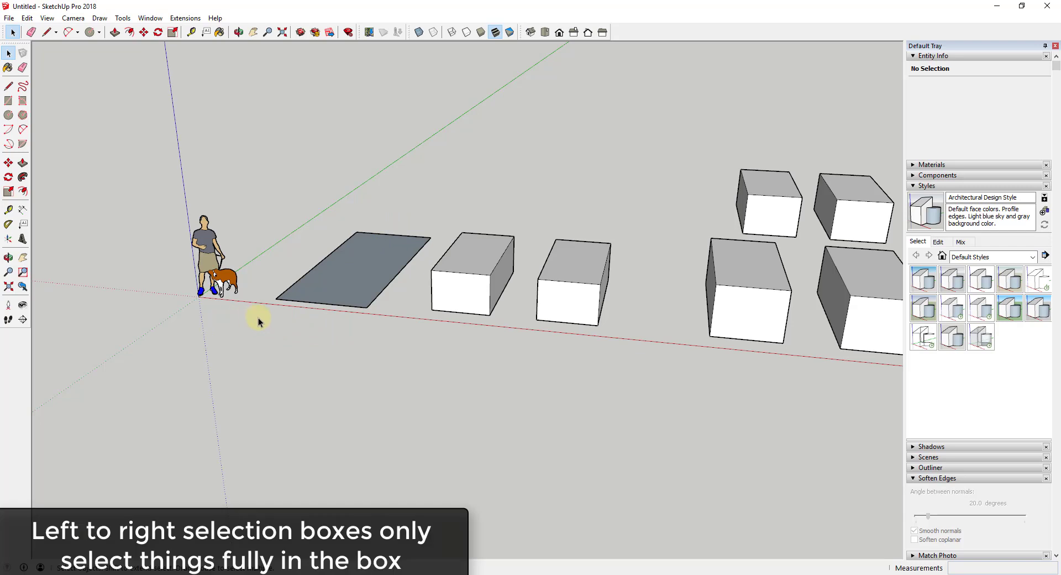
drag(258, 322, 433, 224)
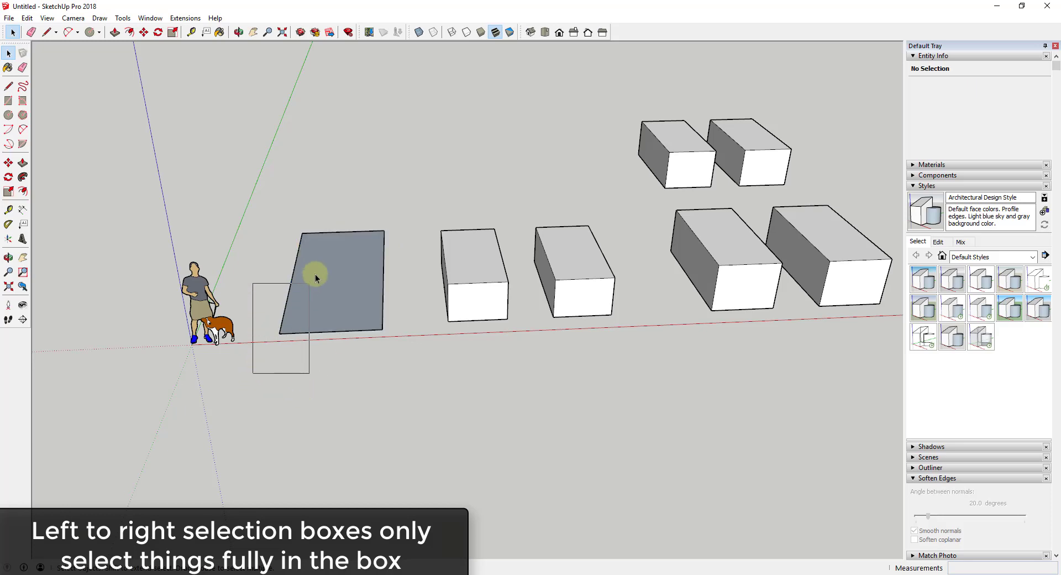
Select the grey face, then narrow the selection to only its right edge.
click(296, 264)
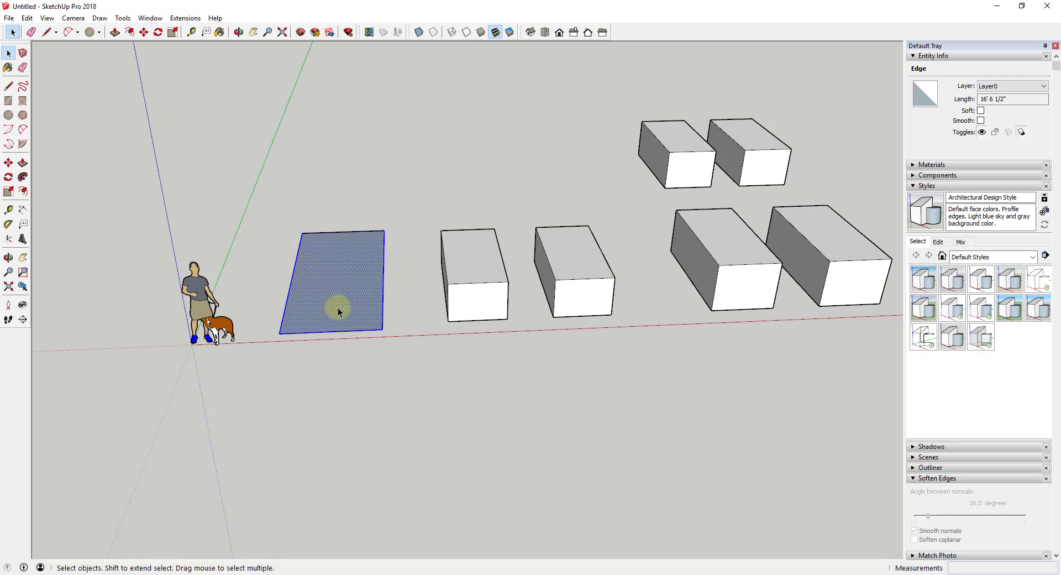
click(342, 305)
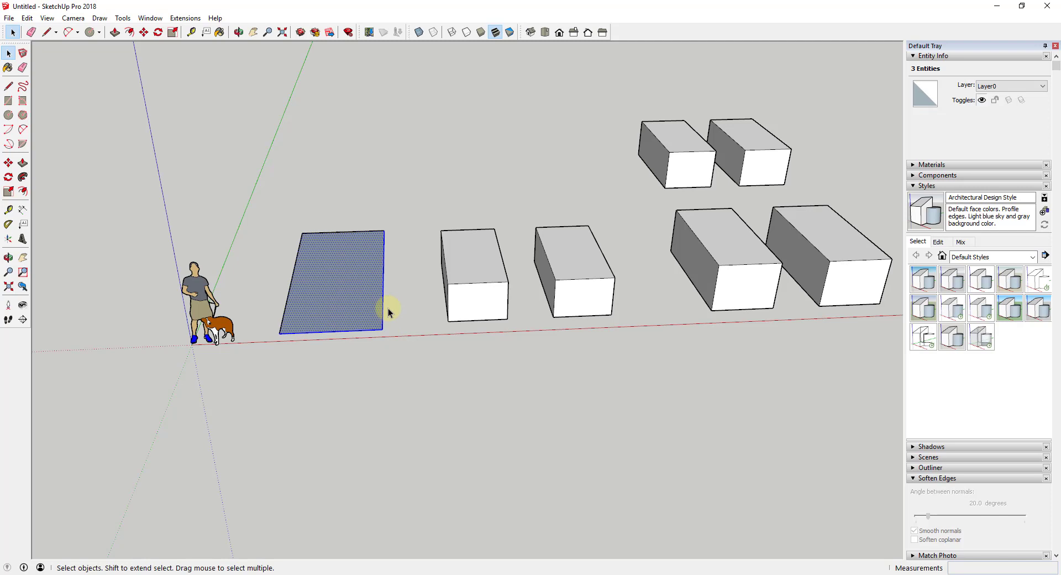
click(330, 332)
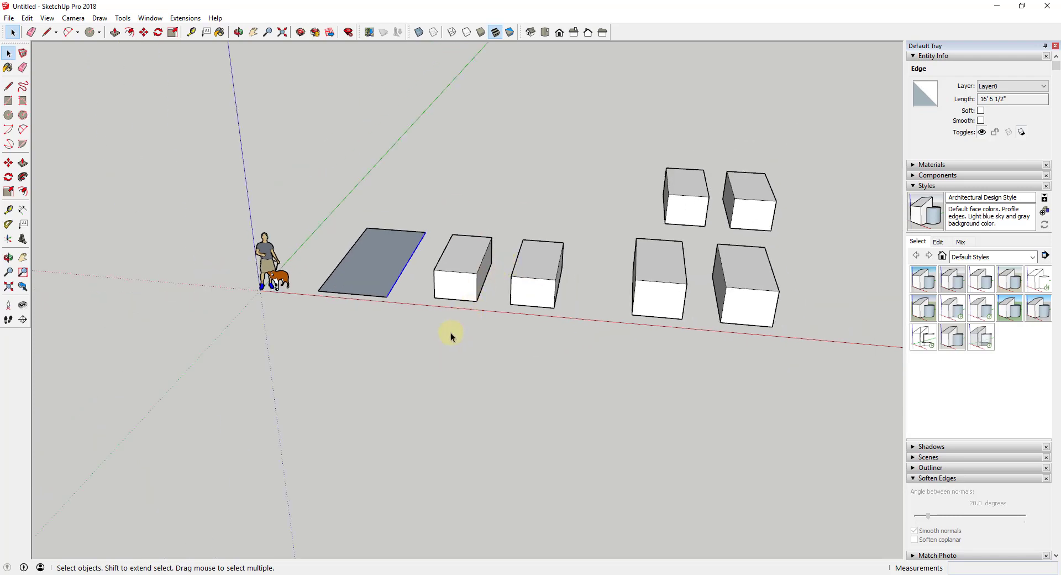
Crossing-select between the boxes to pick up edges of the first two boxes.
drag(451, 335, 565, 275)
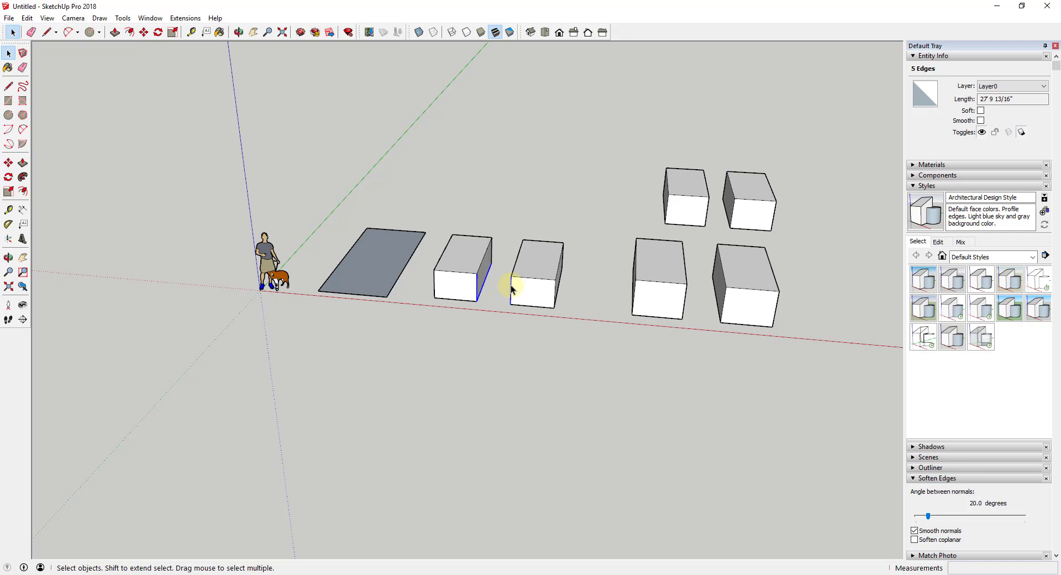
mouse_move(521, 330)
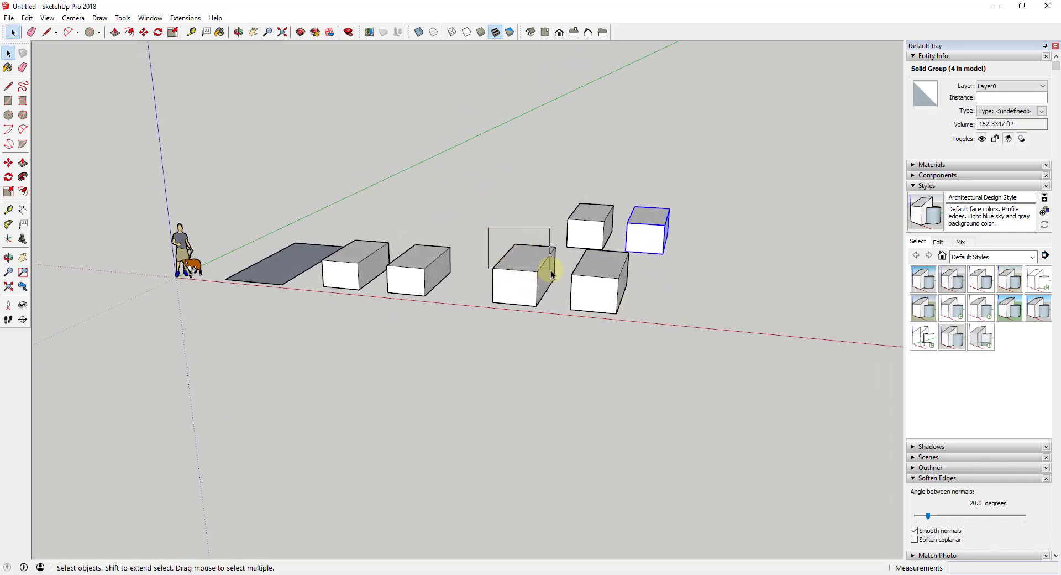
Clear the selection and window-select the fully enclosed front-left box as a whole group.
click(553, 292)
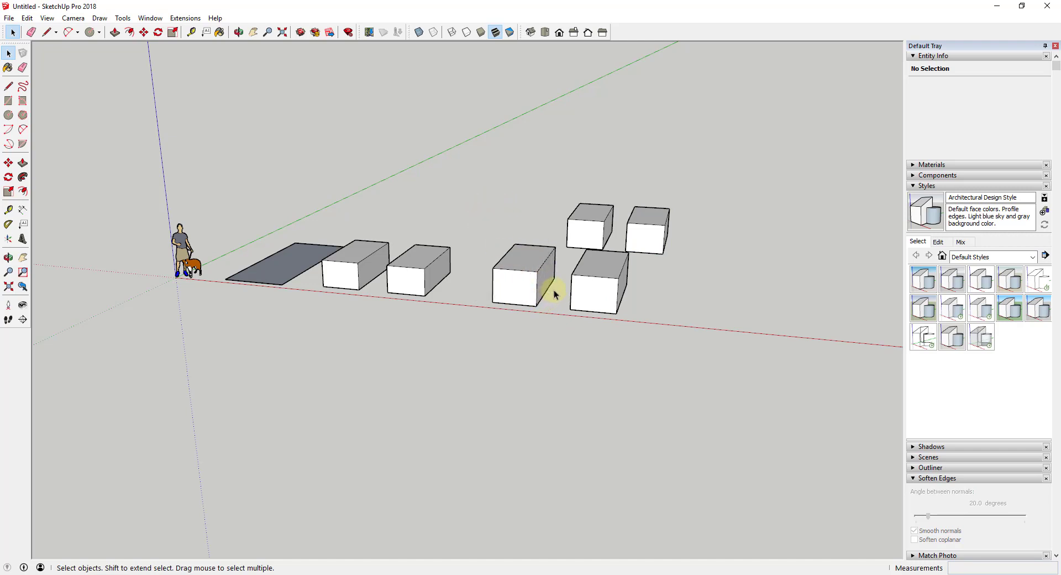
drag(555, 294, 580, 348)
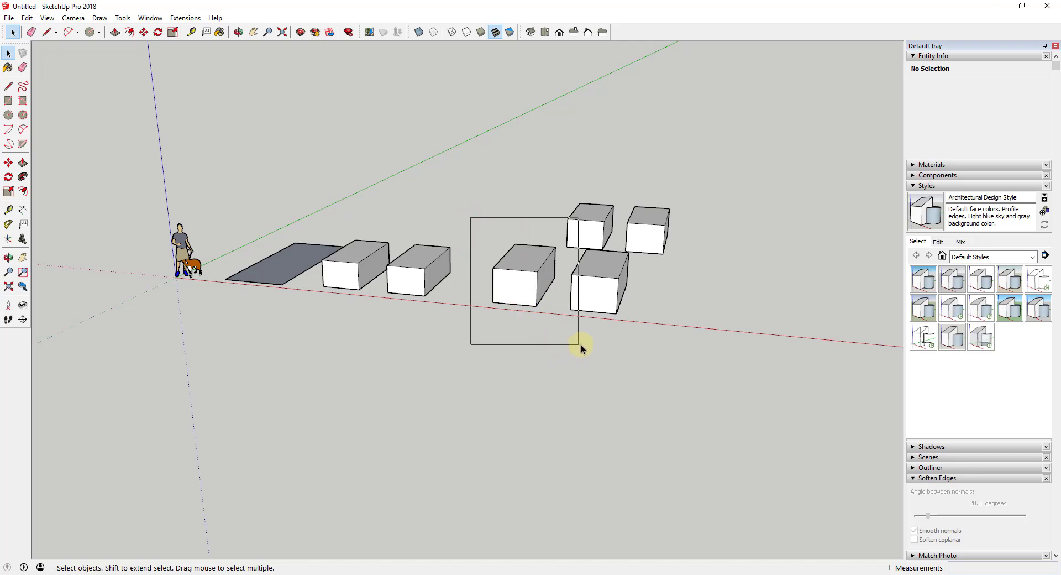
click(520, 274)
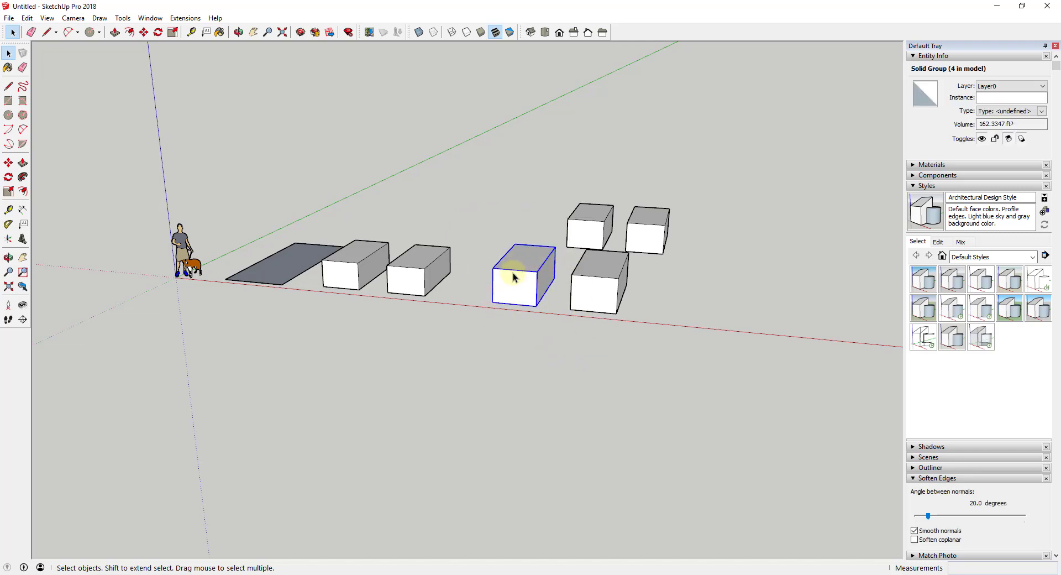
mouse_move(570, 296)
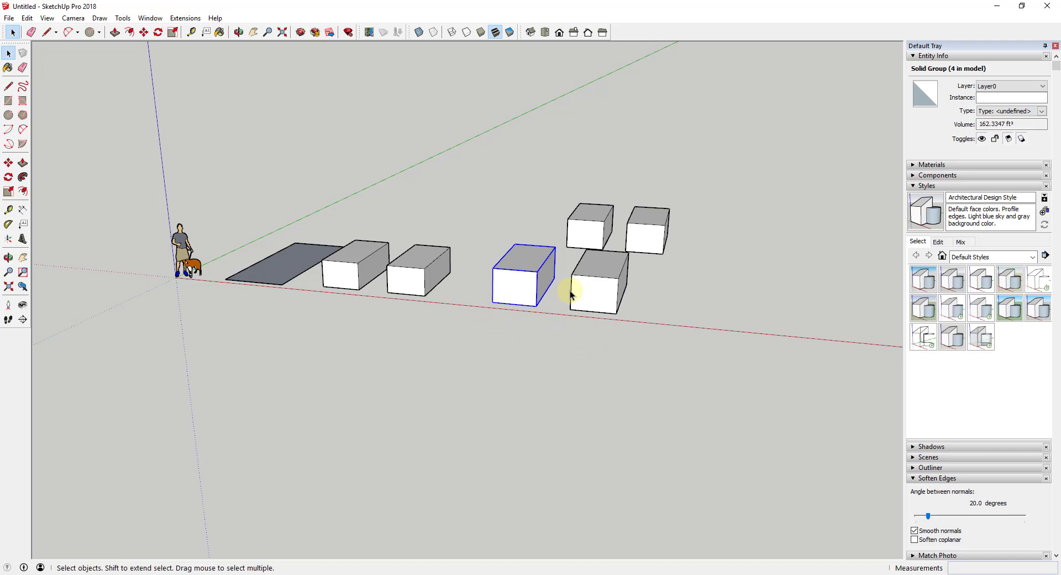